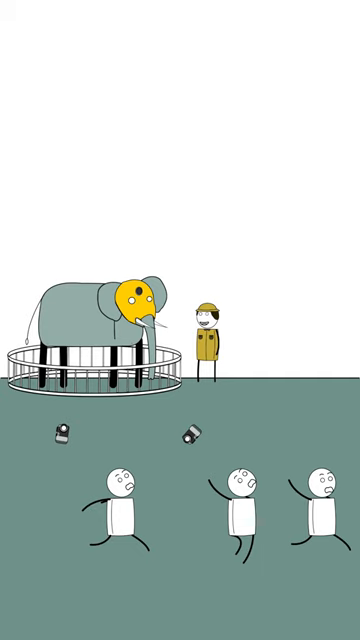
scroll("down", 3)
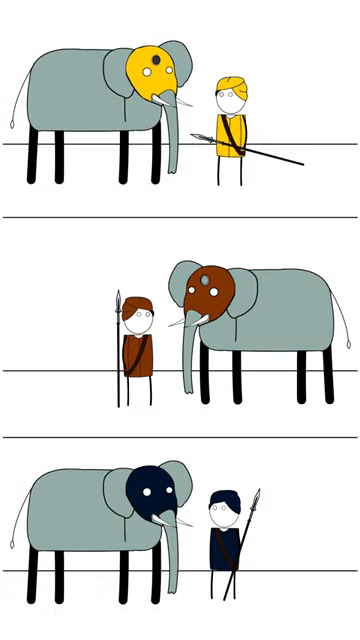